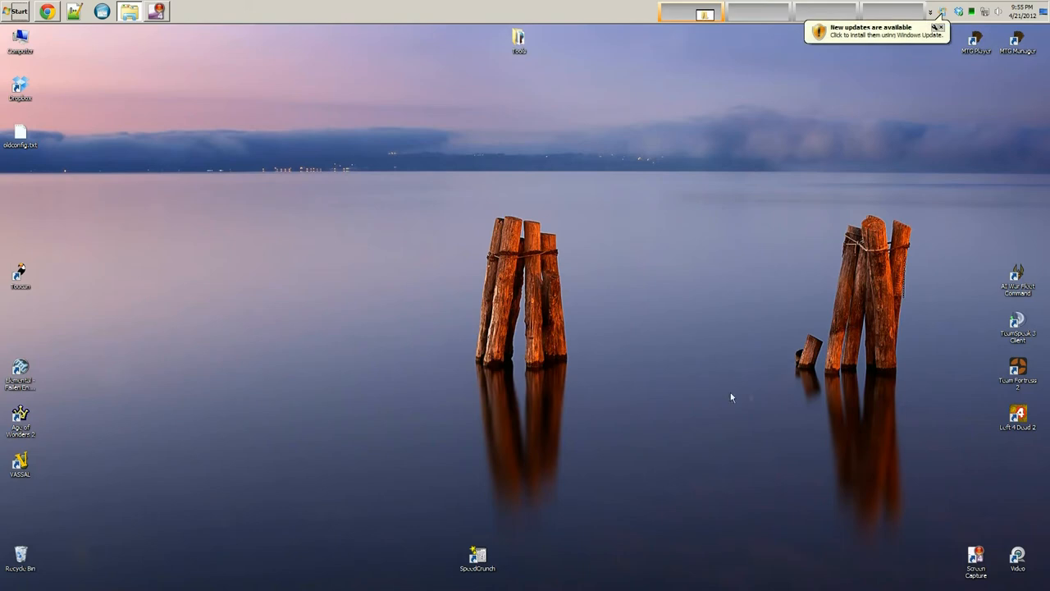
mouse_move(253, 107)
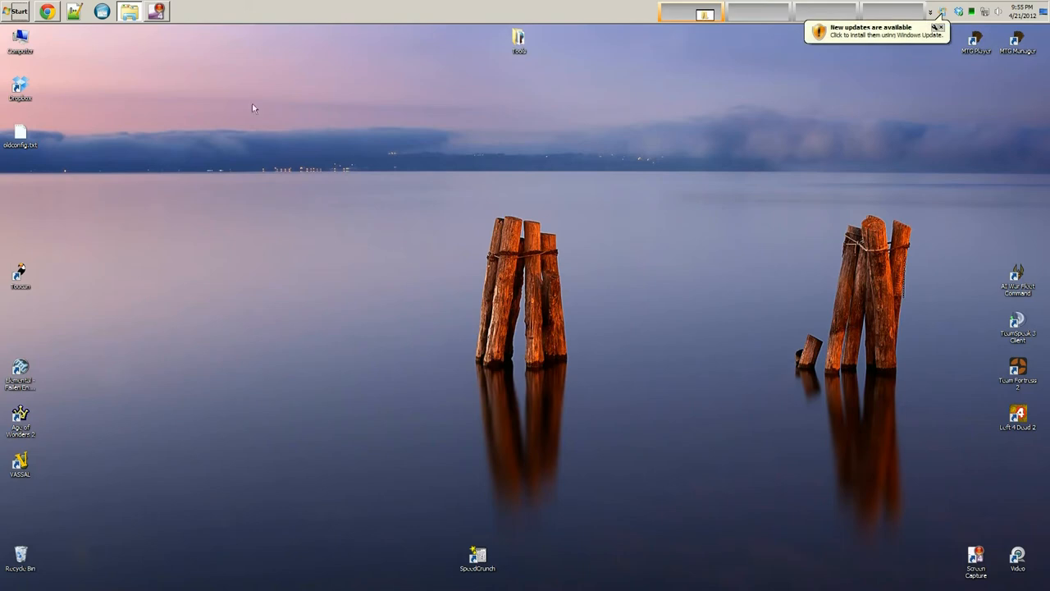
left_click(46, 11)
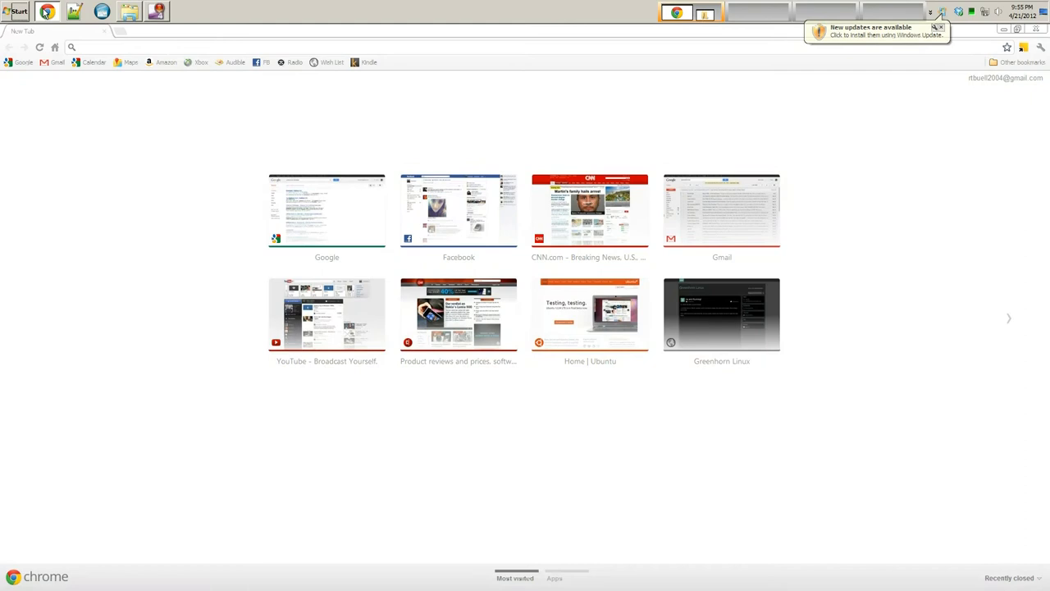
left_click(166, 47)
type("www.pendrivelinux.com")
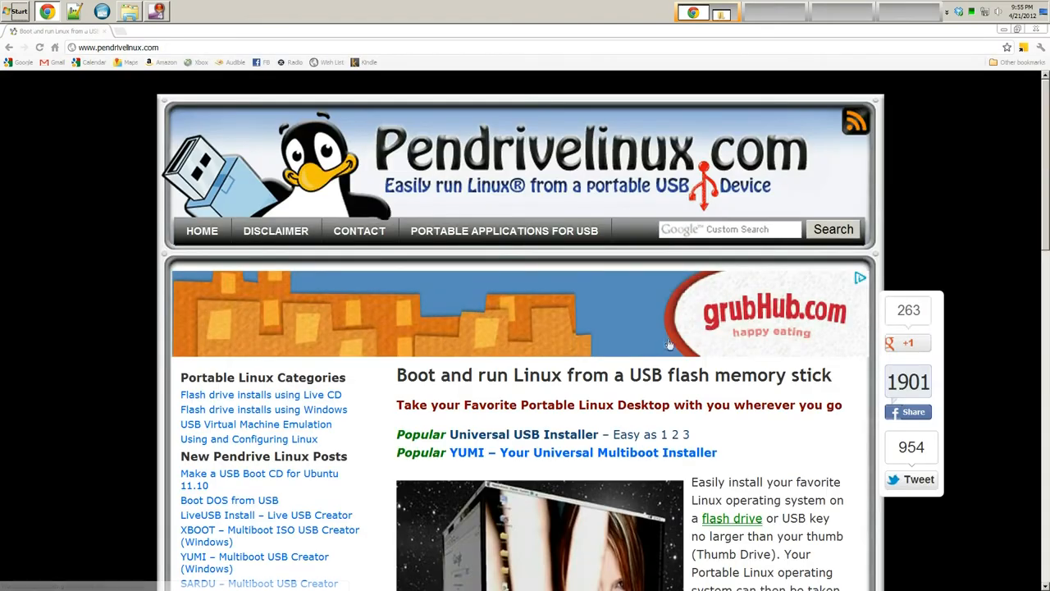
scroll("down", 3)
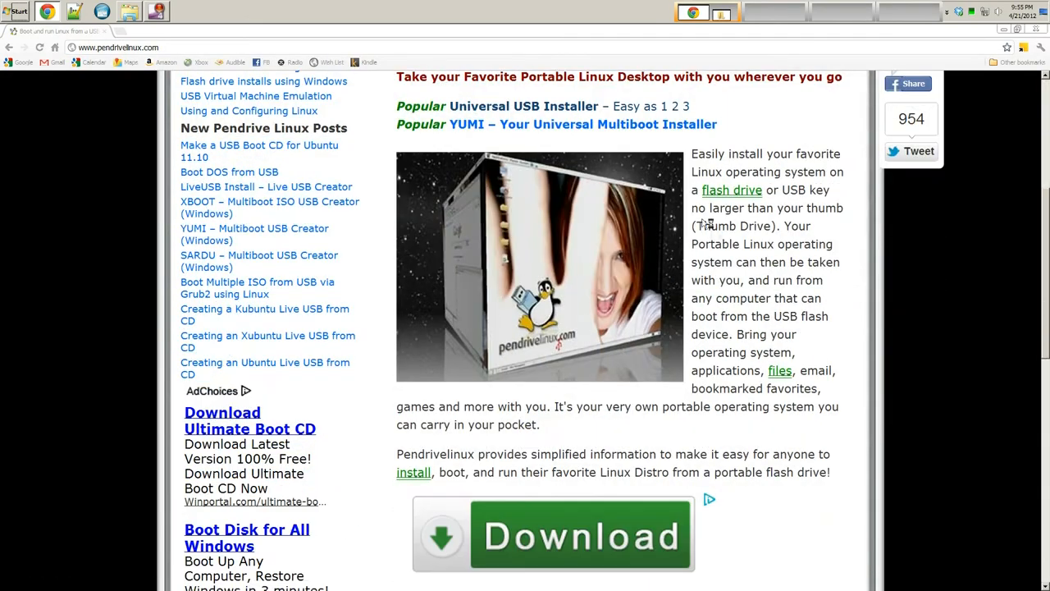
scroll("down", 3)
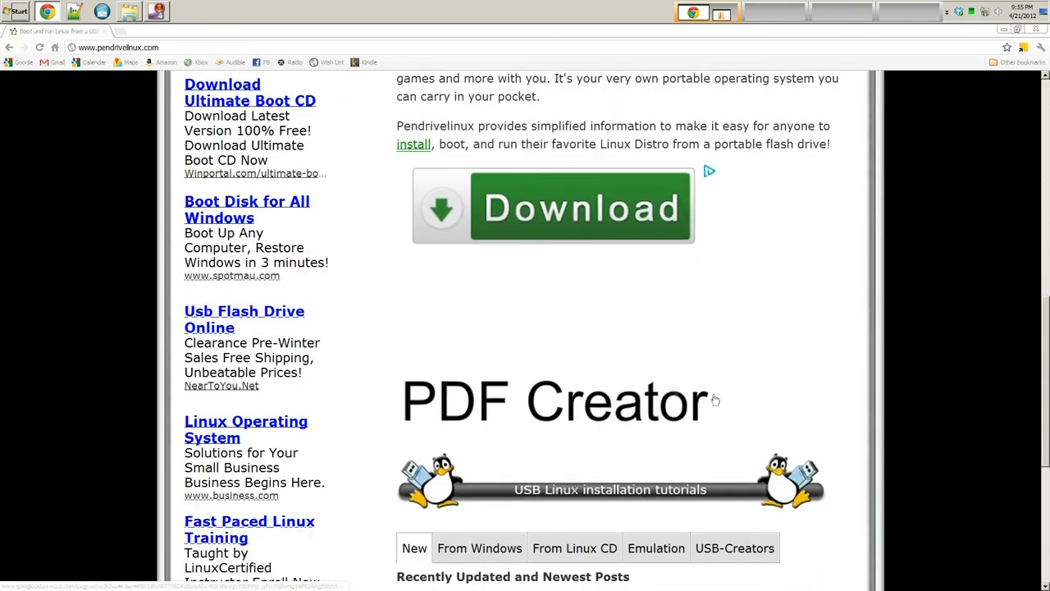
scroll("down", 3)
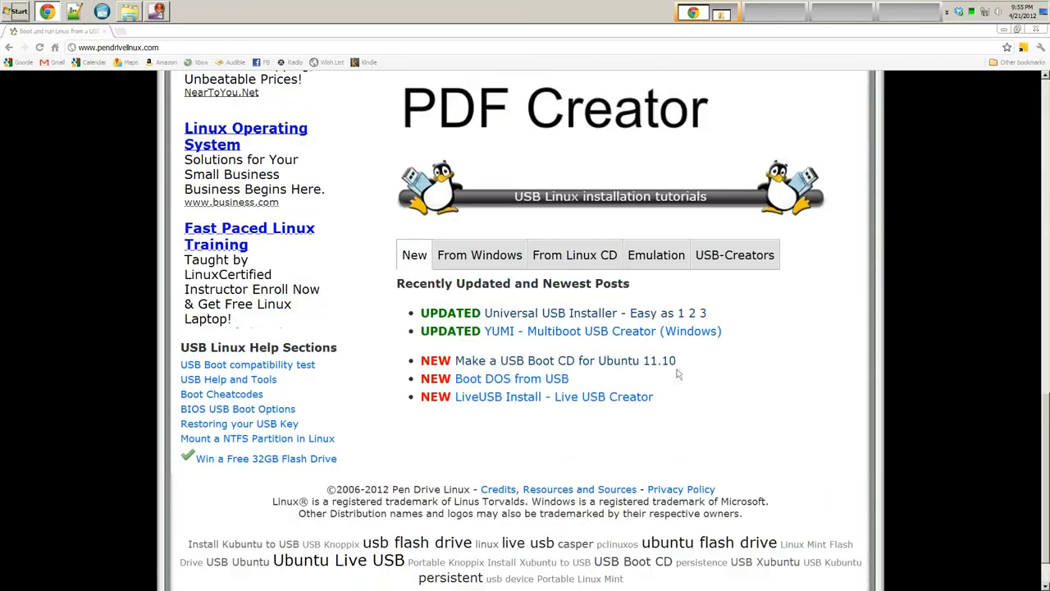
scroll("up", 3)
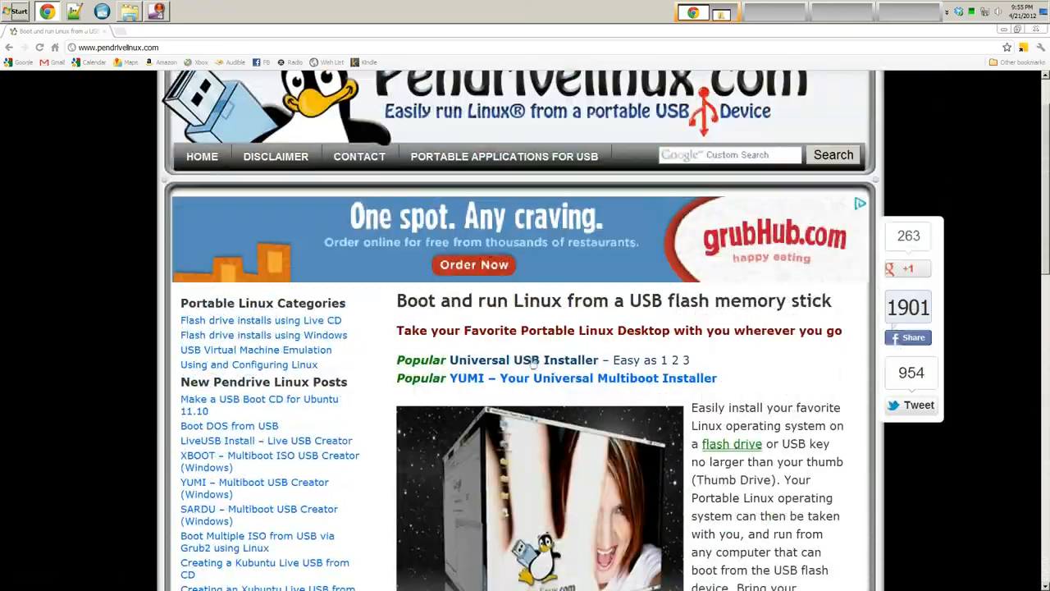
scroll("down", 3)
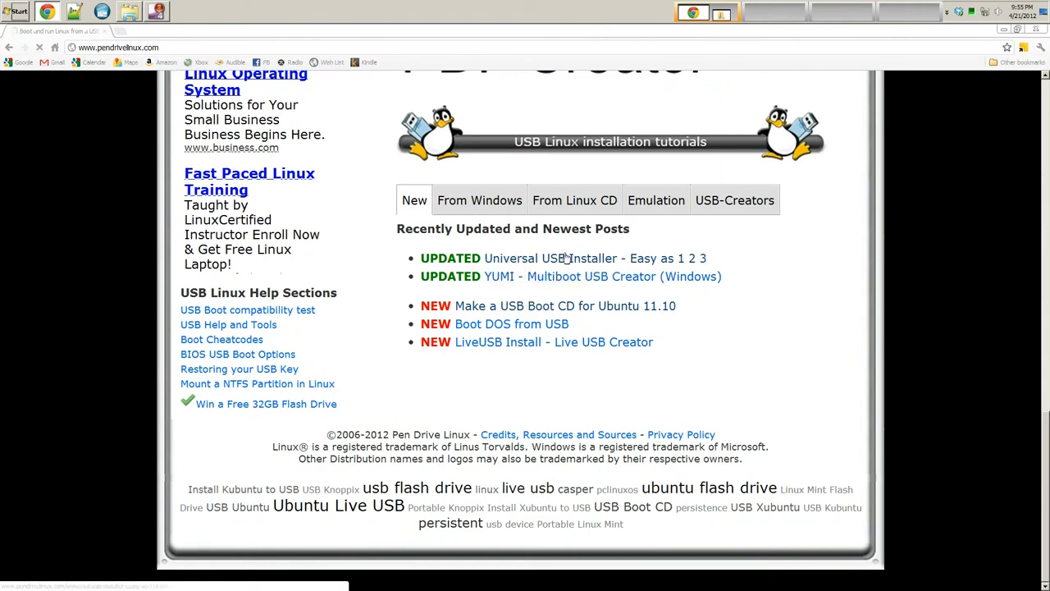
- Download Universal-USB-Installer-1.8.9.2.exe from the Universal USB Installer article page
left_click(537, 257)
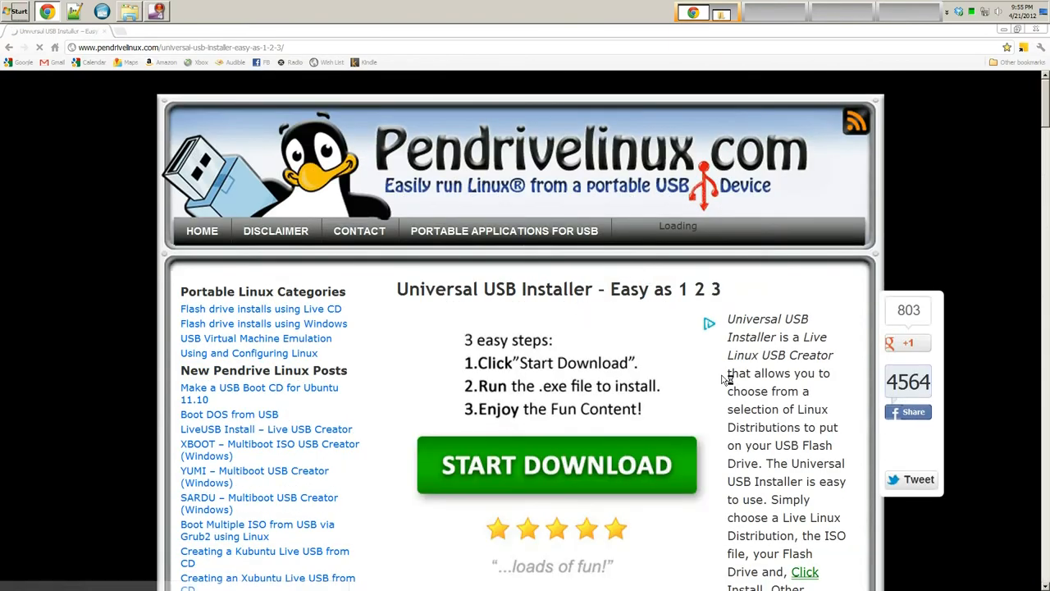
scroll("down", 3)
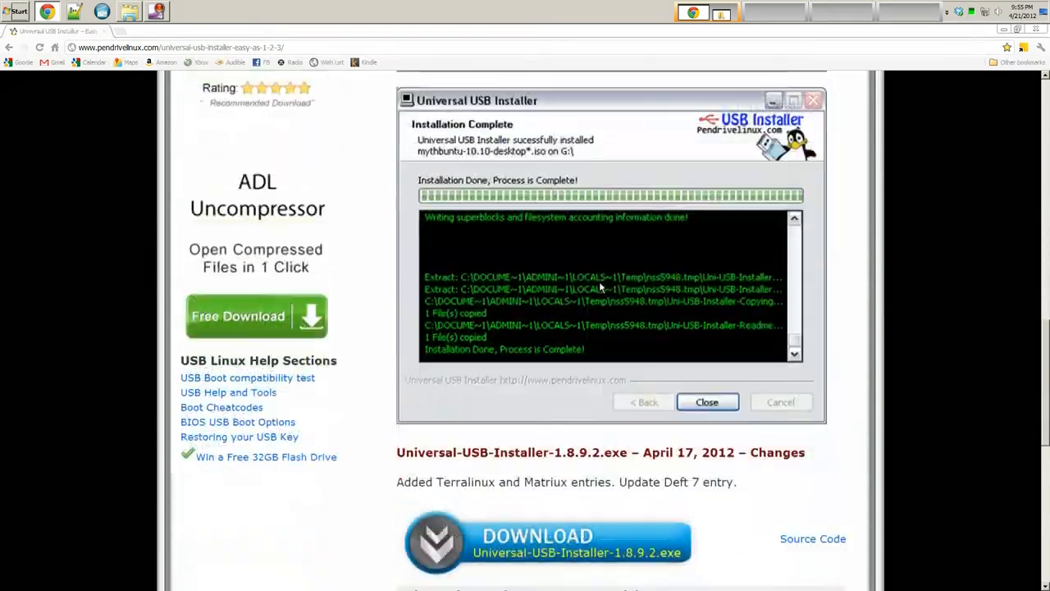
scroll("down", 3)
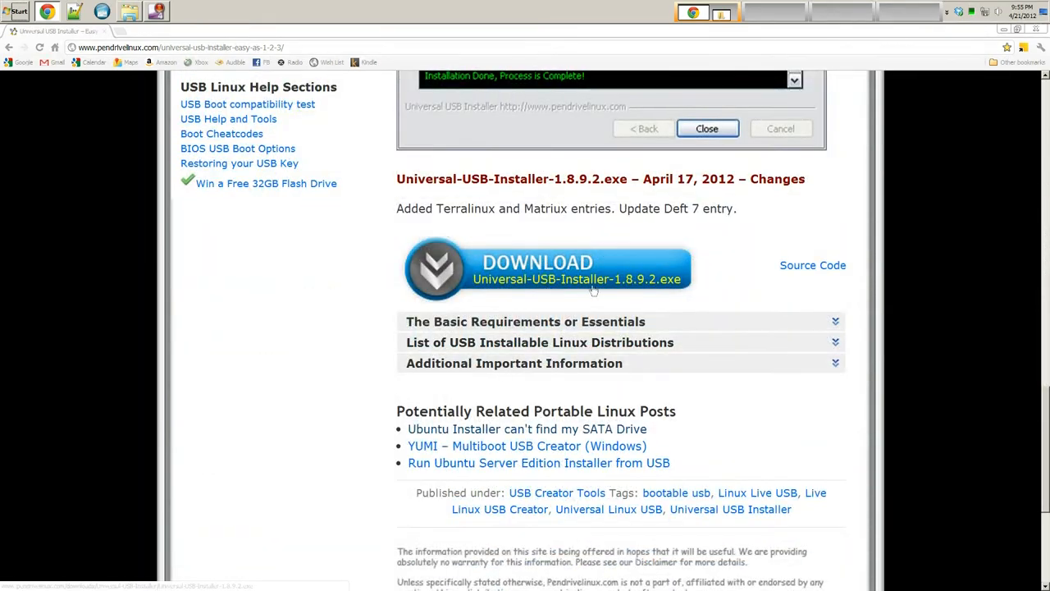
mouse_move(668, 281)
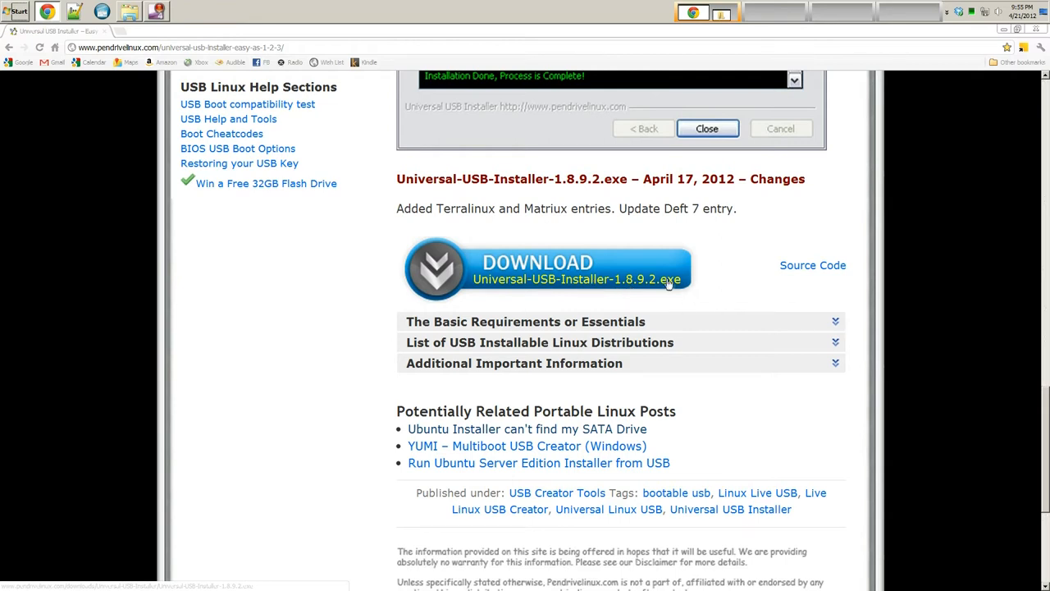
mouse_move(617, 281)
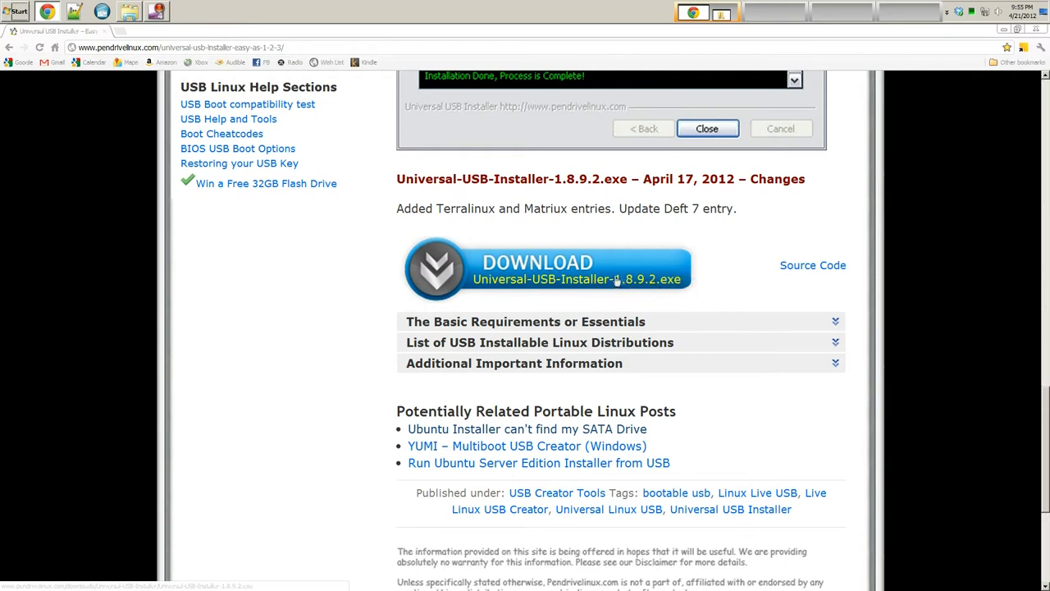
mouse_move(651, 291)
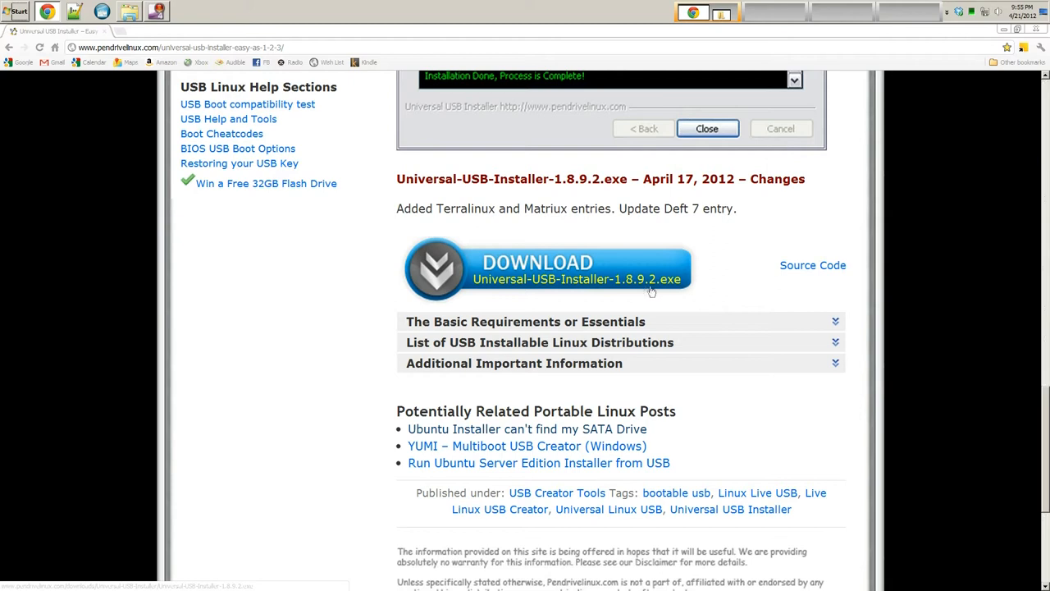
left_click(545, 269)
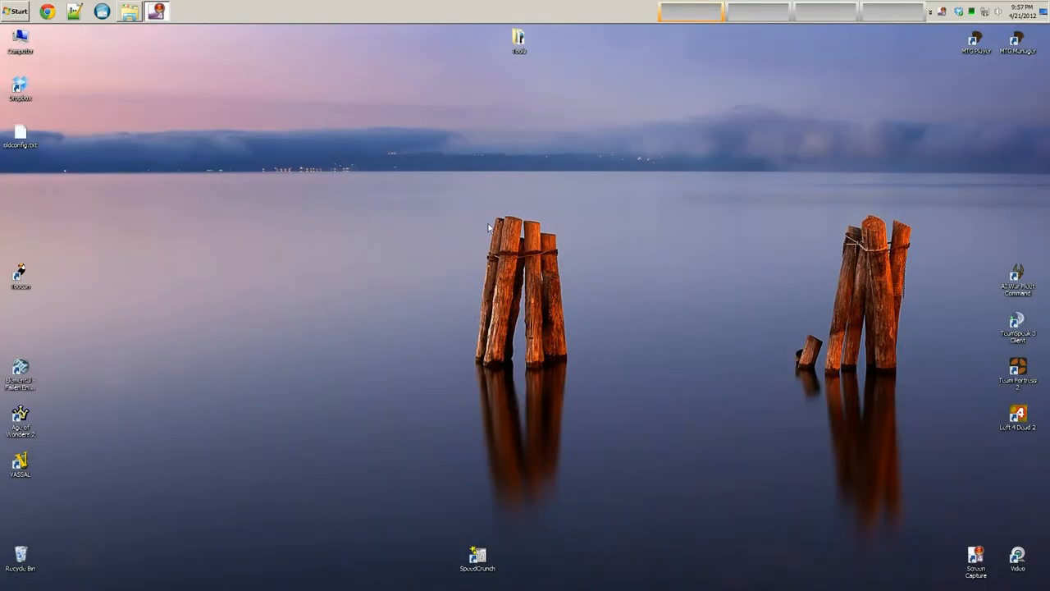
mouse_move(135, 80)
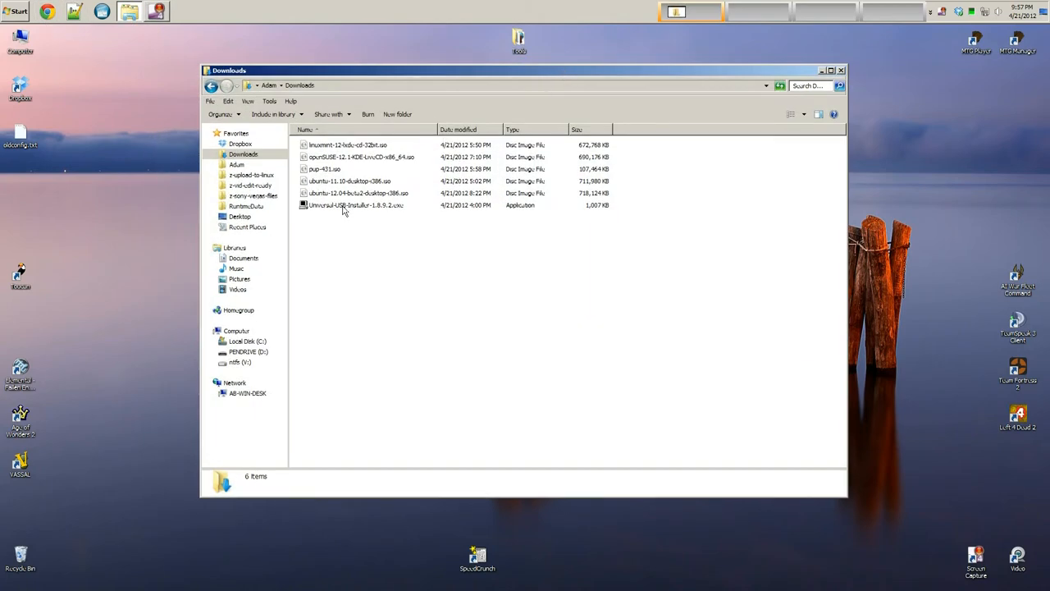
- Select and right-click Universal-USB-Installer-1.8.9.2.exe in the Downloads folder
left_click(355, 205)
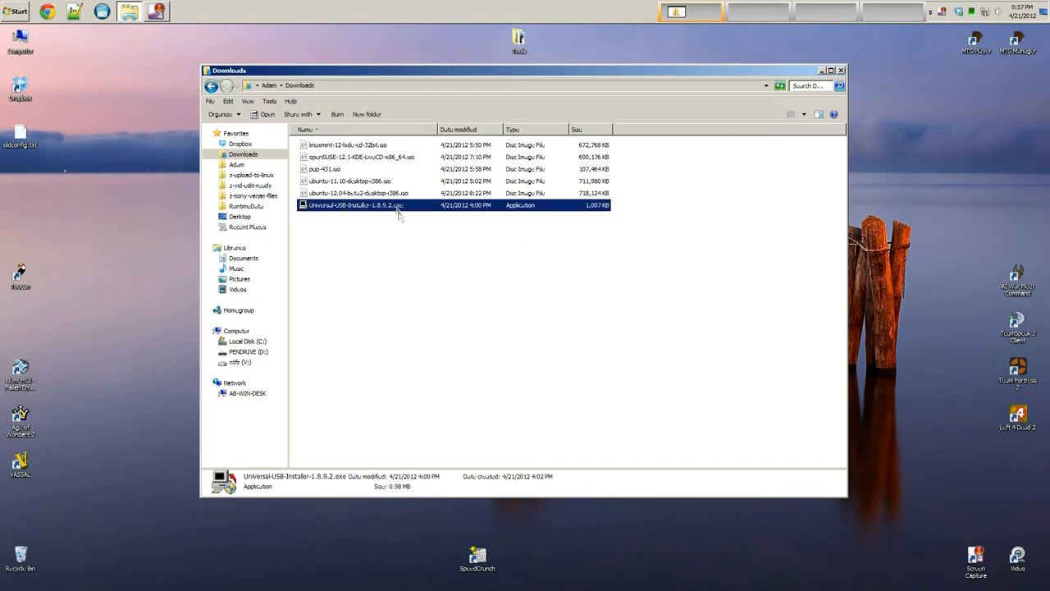
mouse_move(337, 208)
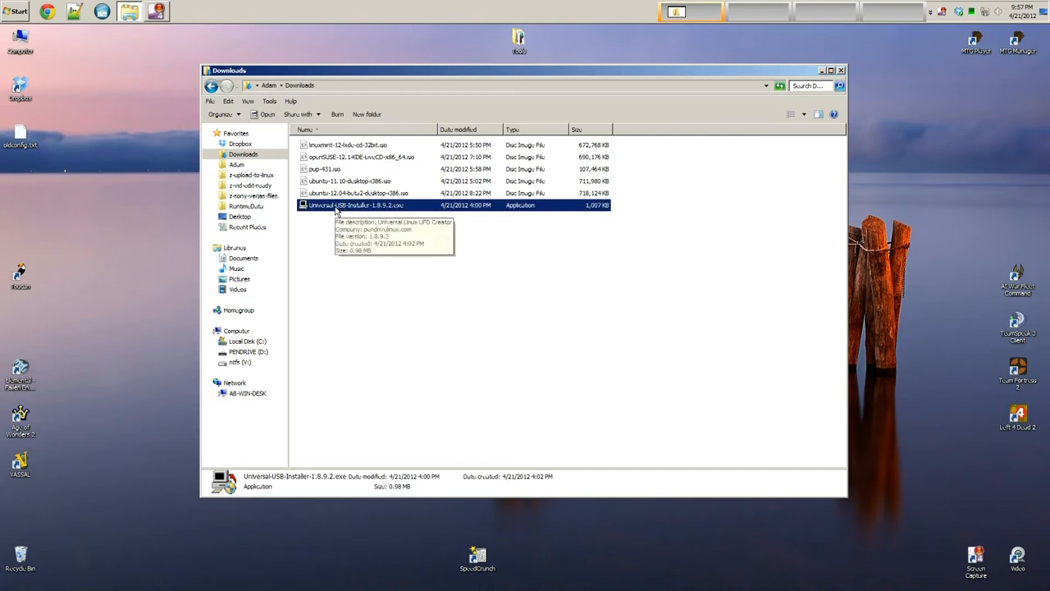
right_click(353, 205)
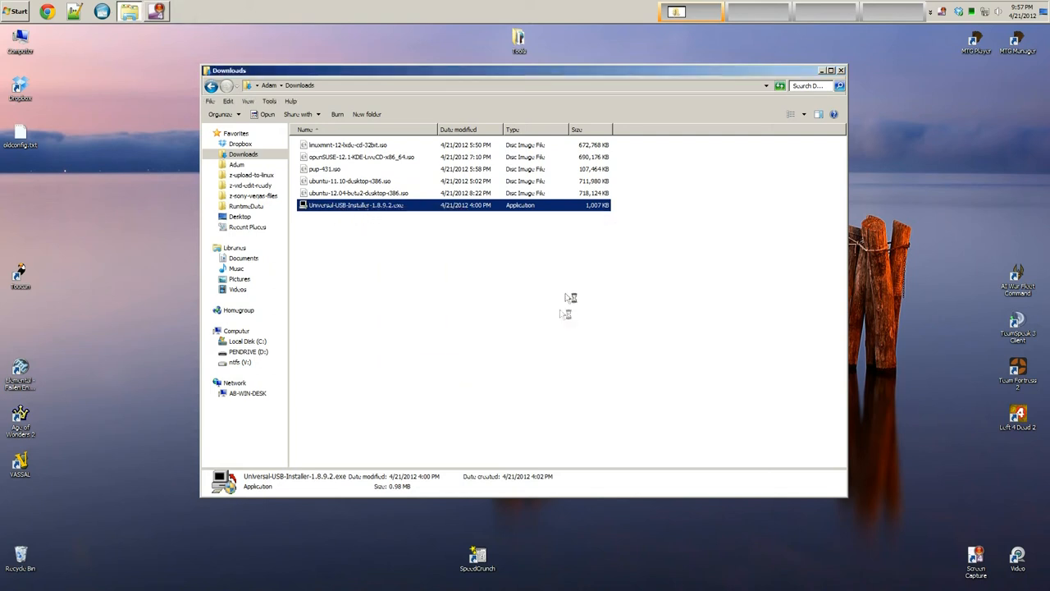
- Launch the installer, accept the license, and choose Ubuntu 12.04 Desktop Daily Build
double_click(355, 204)
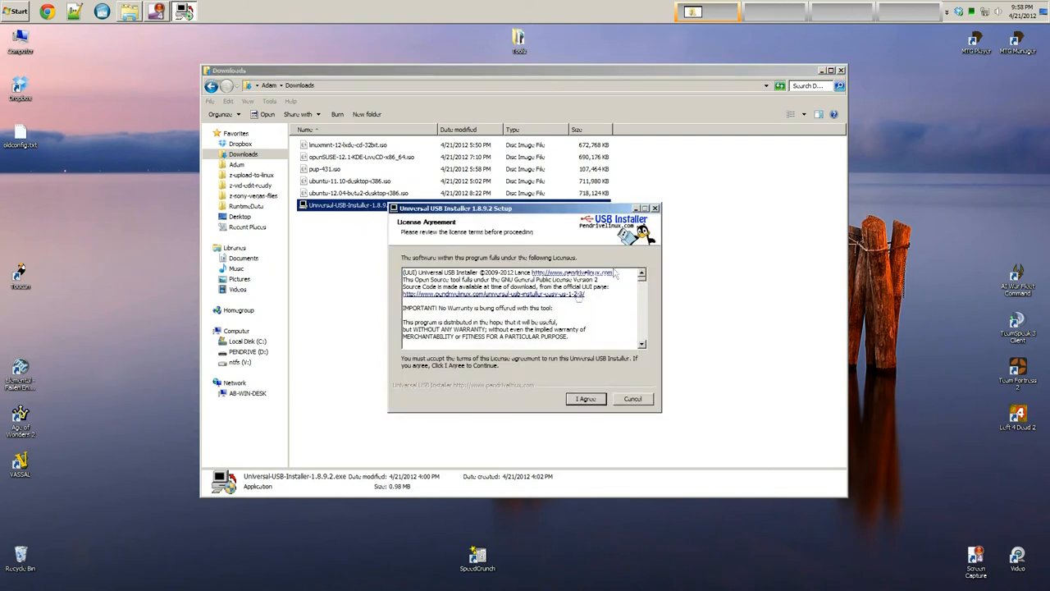
left_click(585, 398)
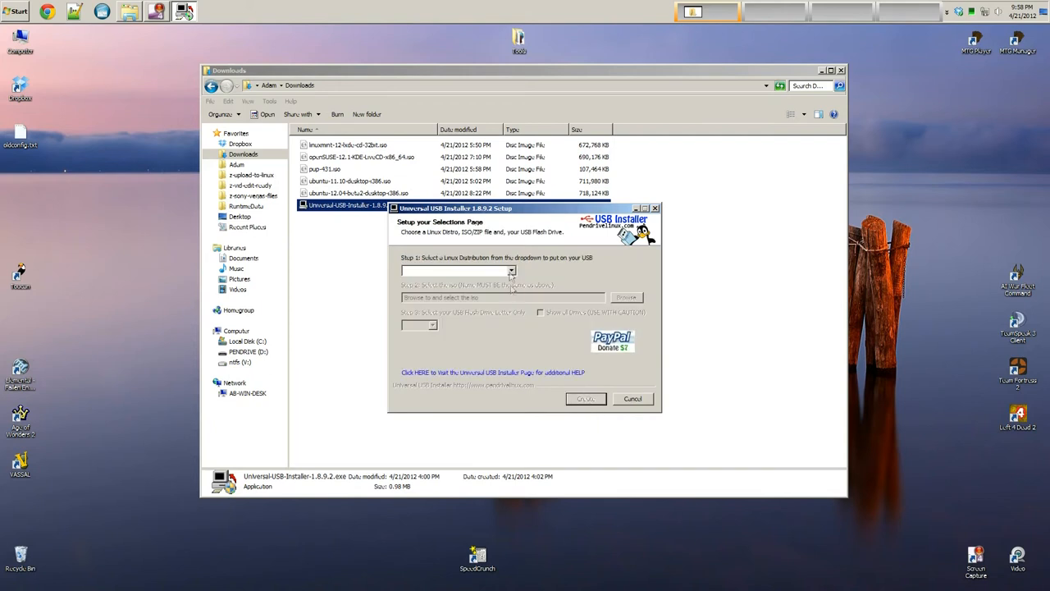
left_click(511, 270)
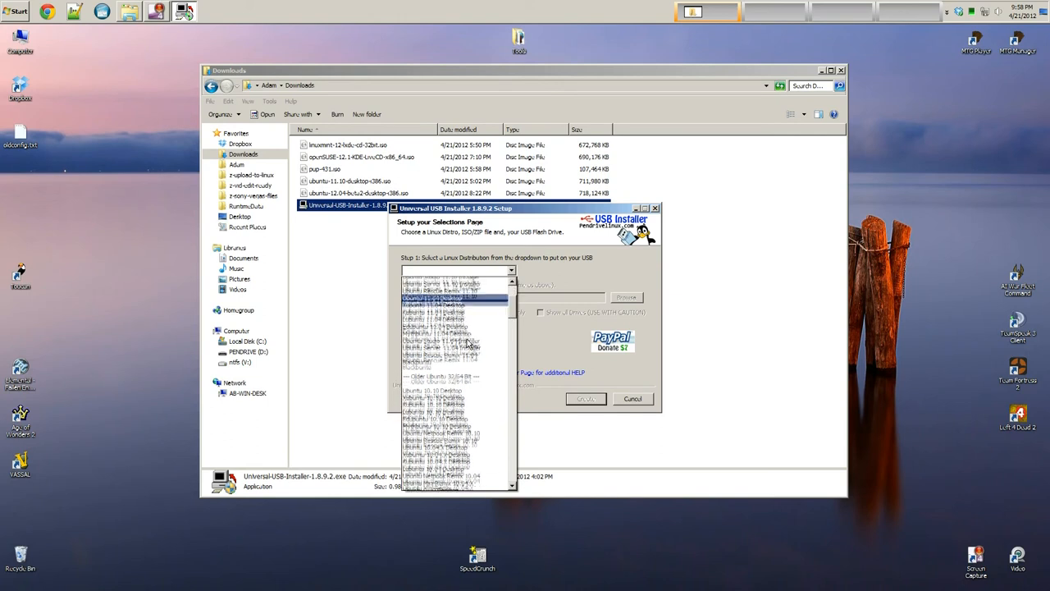
scroll("down", 3)
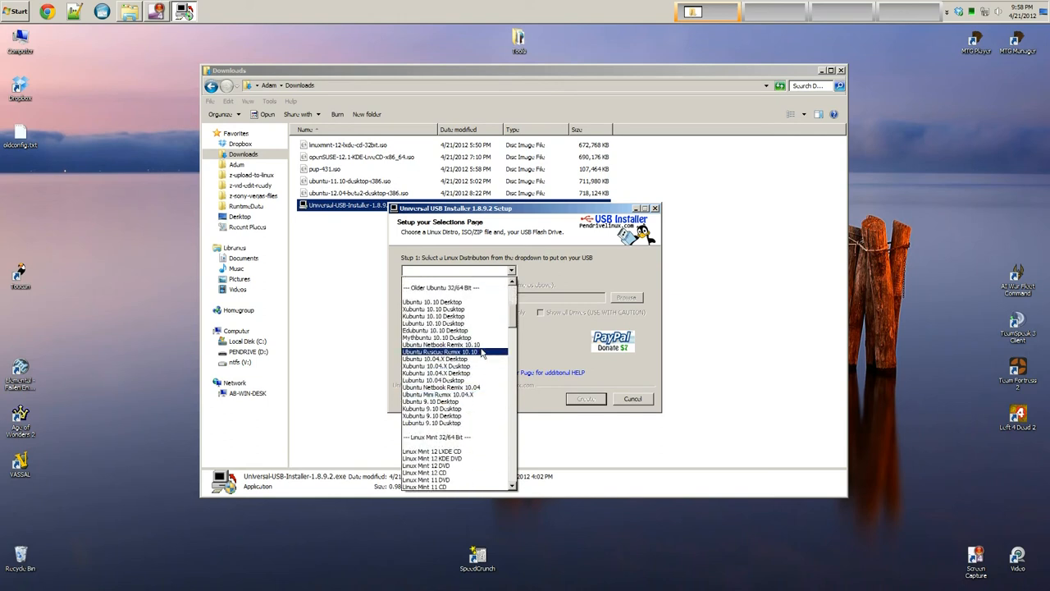
scroll("down", 3)
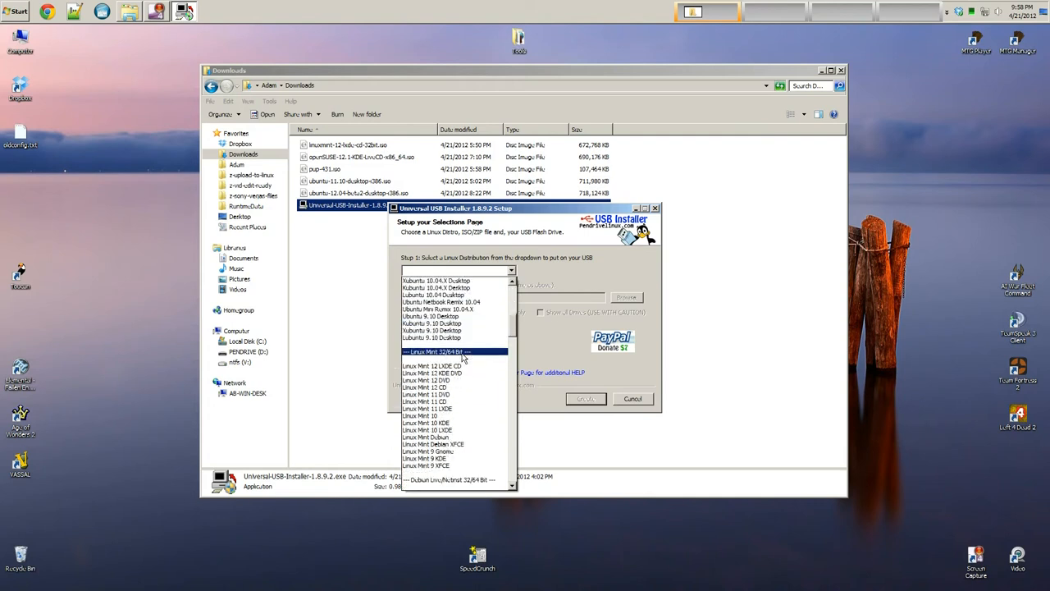
scroll("down", 3)
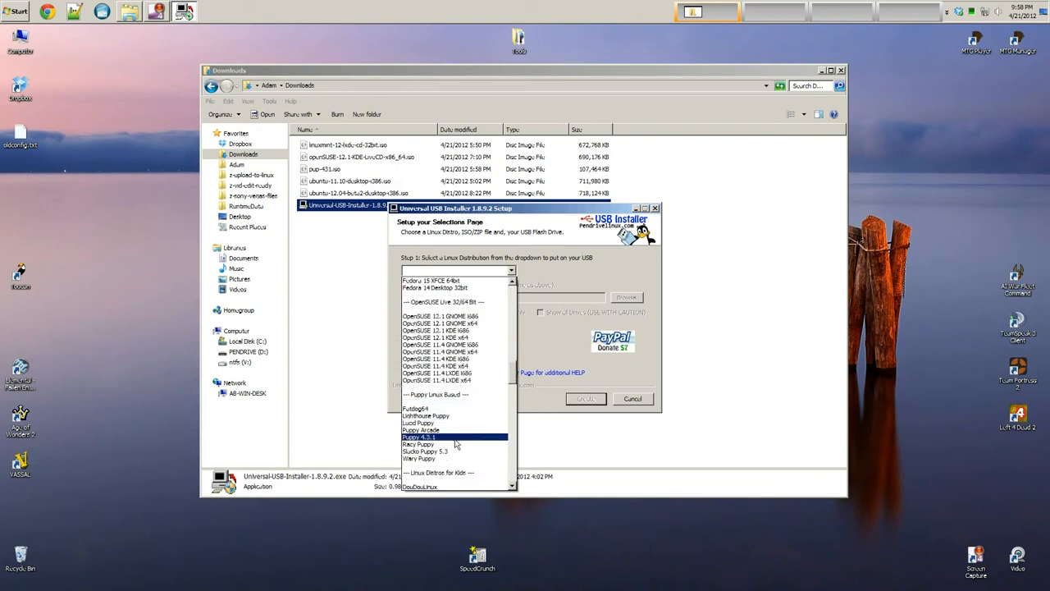
left_click(419, 437)
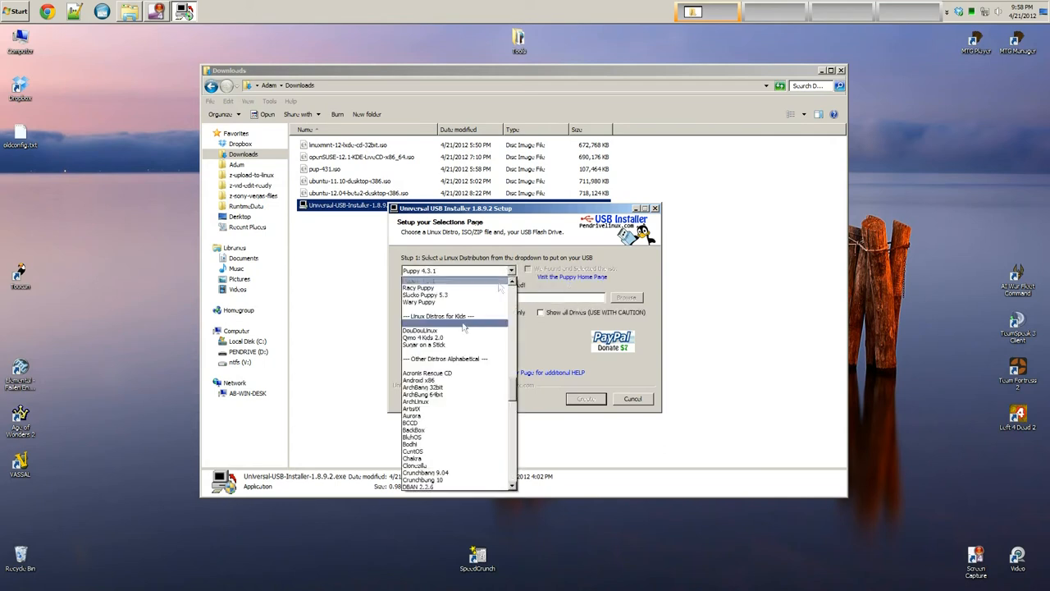
scroll("down", 3)
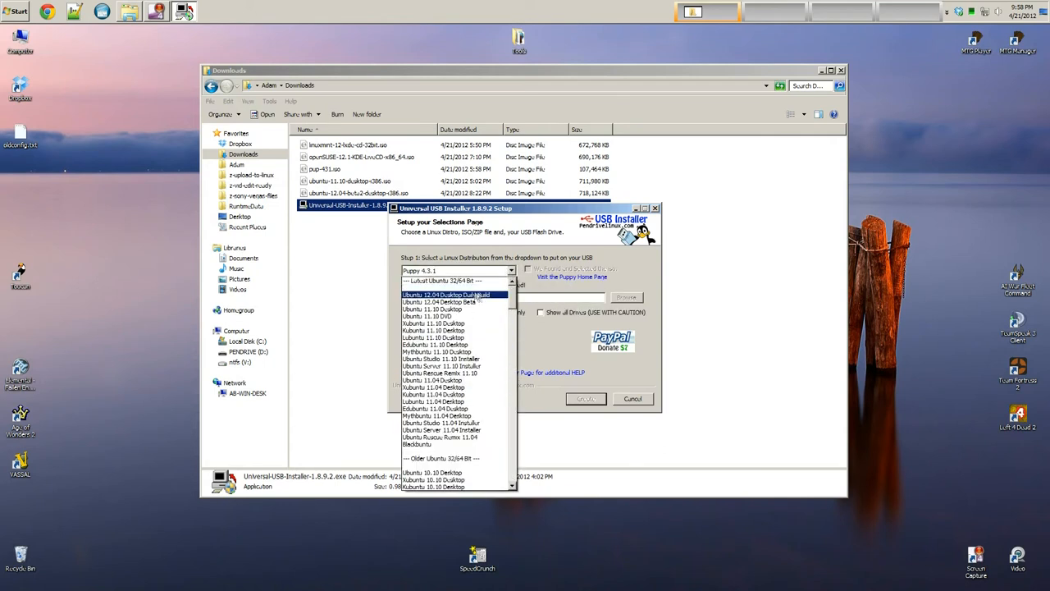
left_click(446, 294)
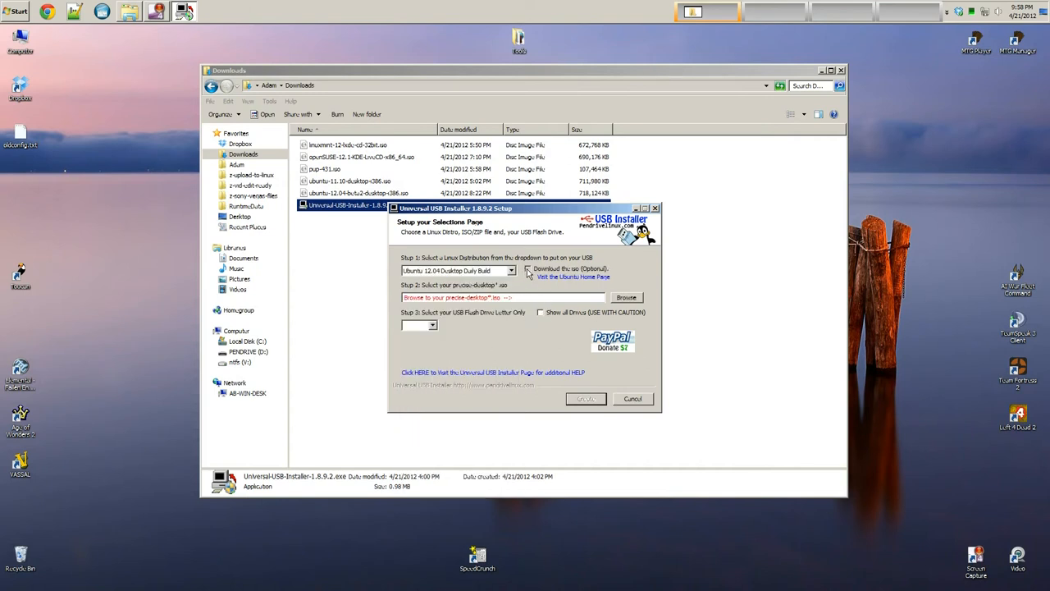
- Tick 'Download the iso (Optional)' to download precise-desktop-i386.iso in Chrome
left_click(526, 269)
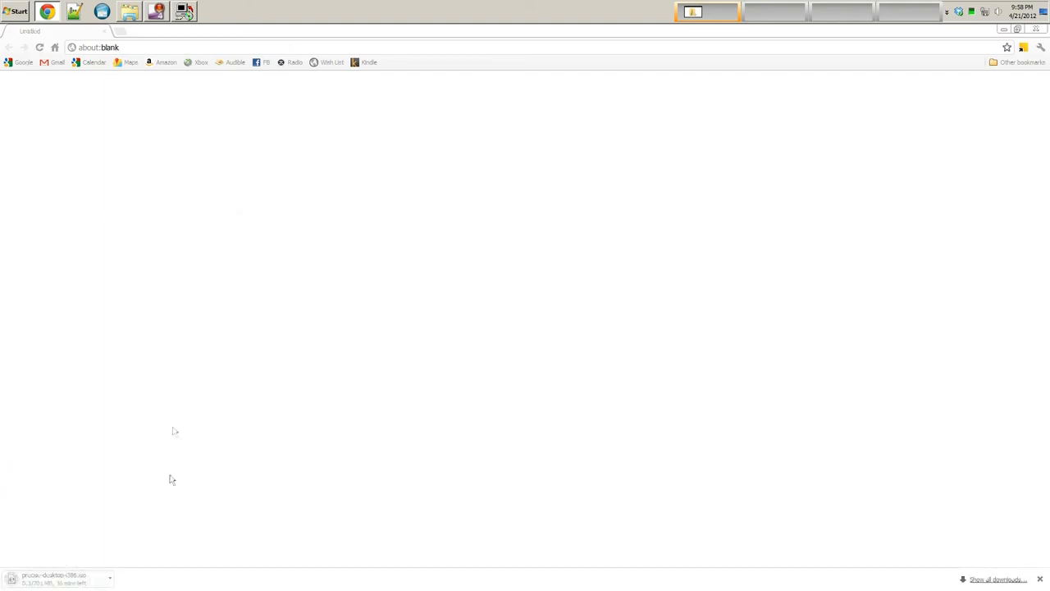
mouse_move(130, 583)
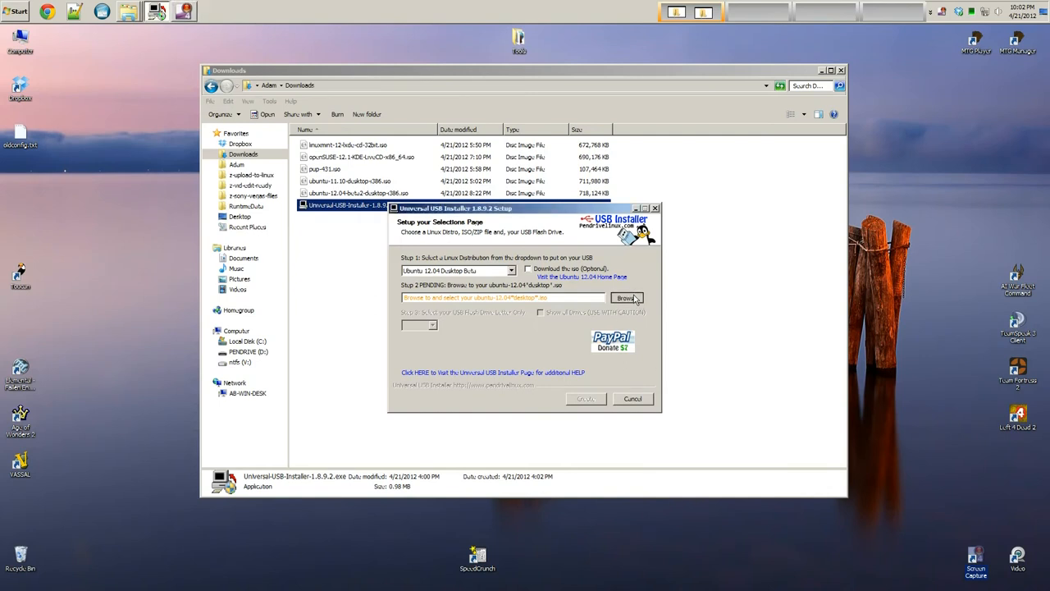
- Browse to and open ubuntu-12.04-beta2-desktop-i386.iso as the Step 2 image
left_click(626, 297)
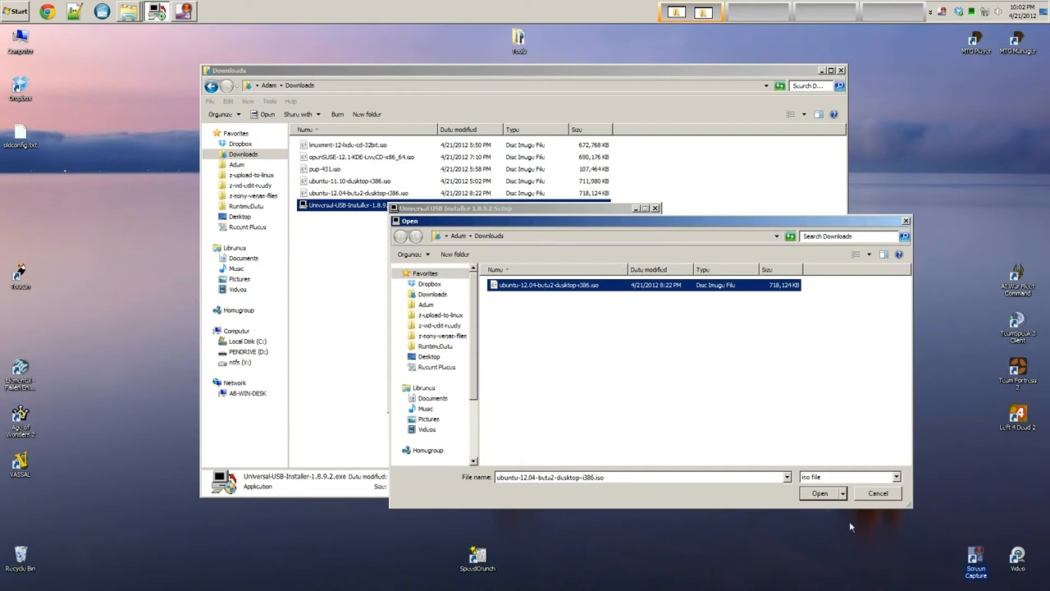
left_click(819, 493)
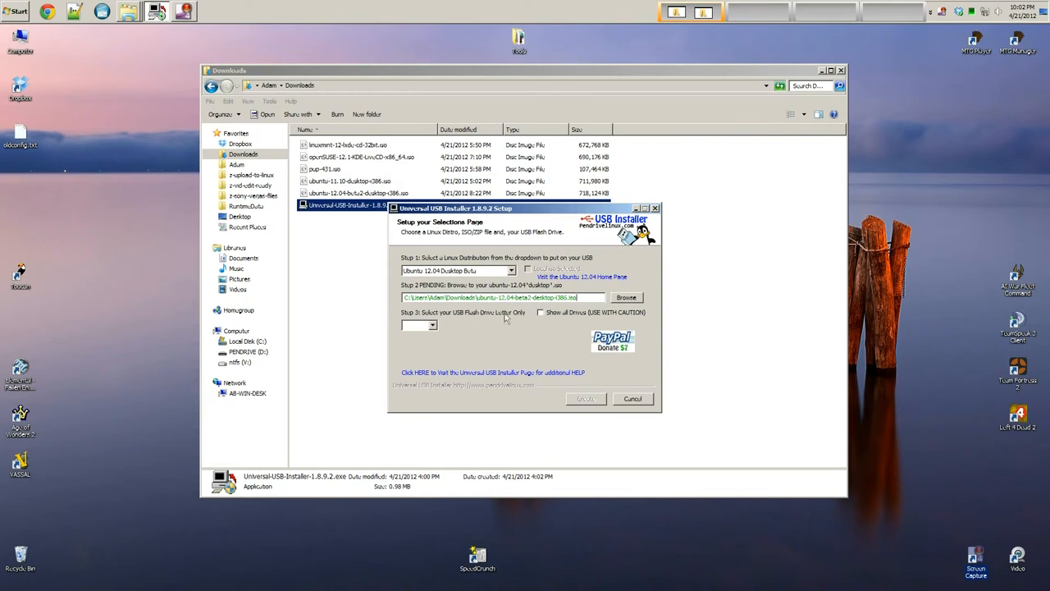
mouse_move(567, 321)
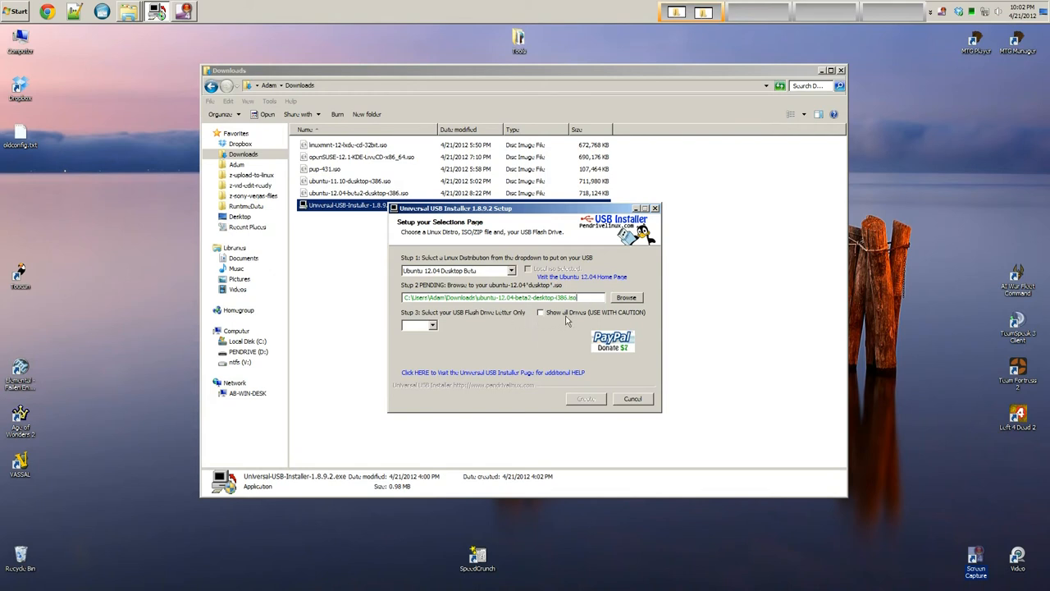
mouse_move(478, 322)
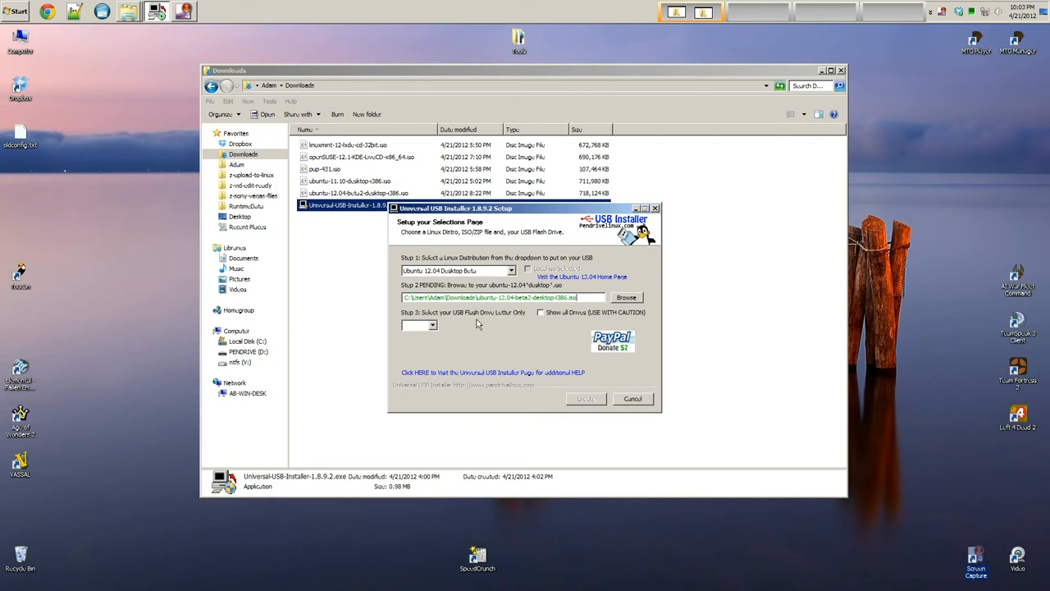
mouse_move(440, 329)
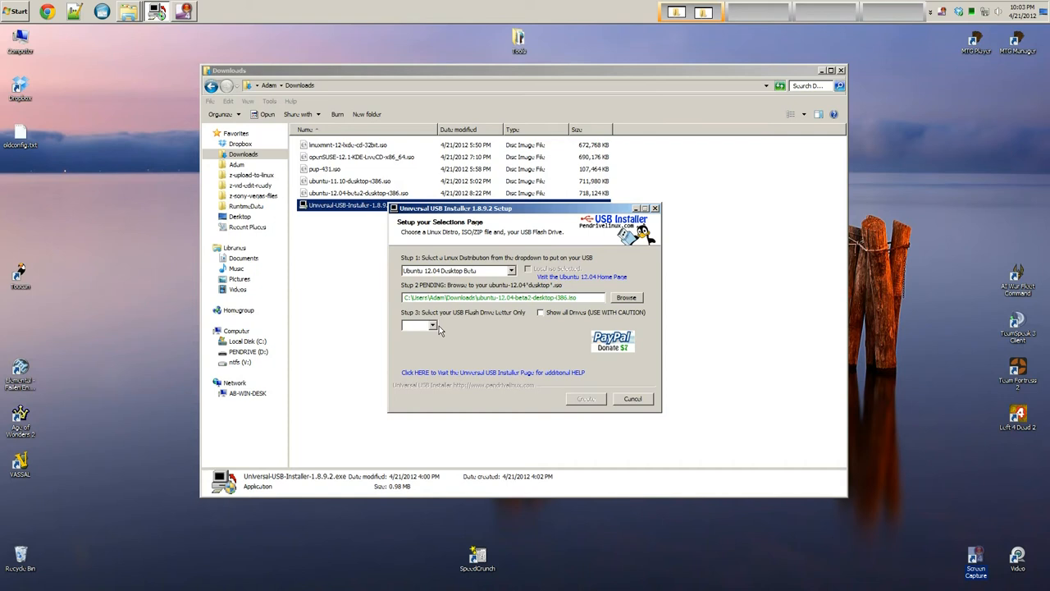
mouse_move(437, 331)
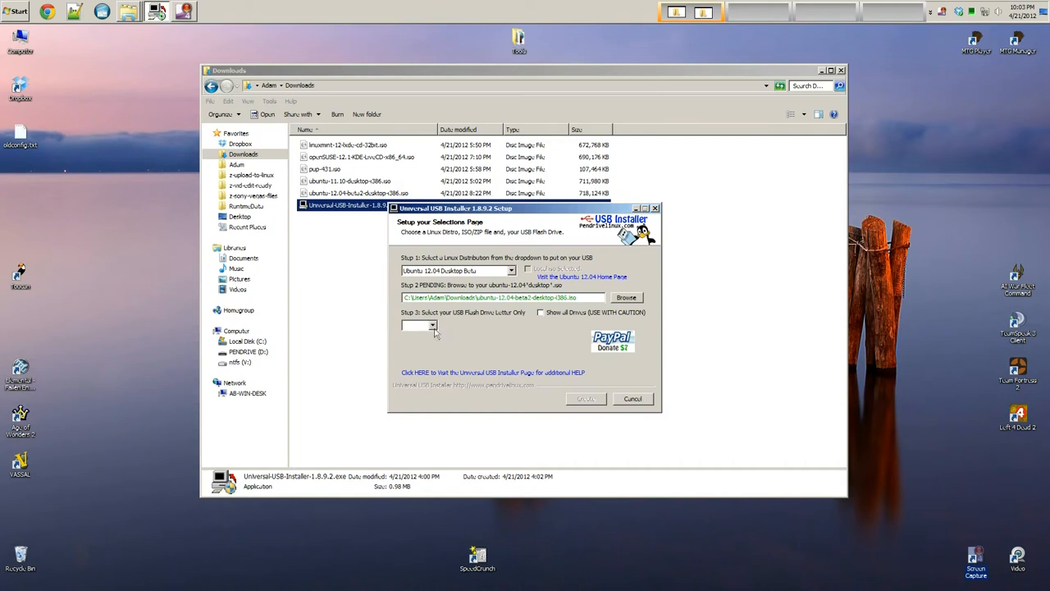
mouse_move(432, 331)
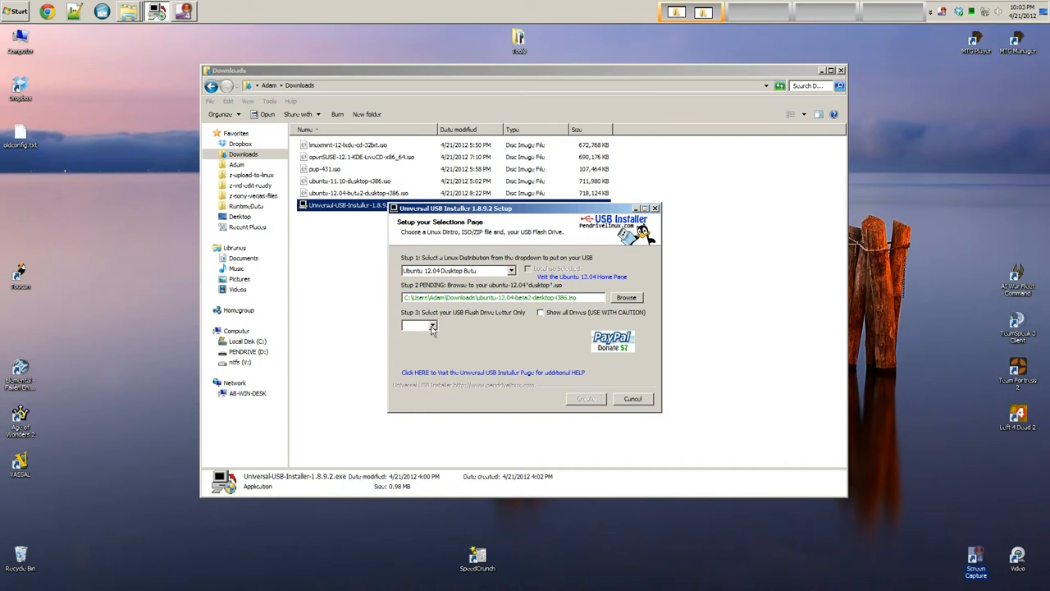
mouse_move(633, 371)
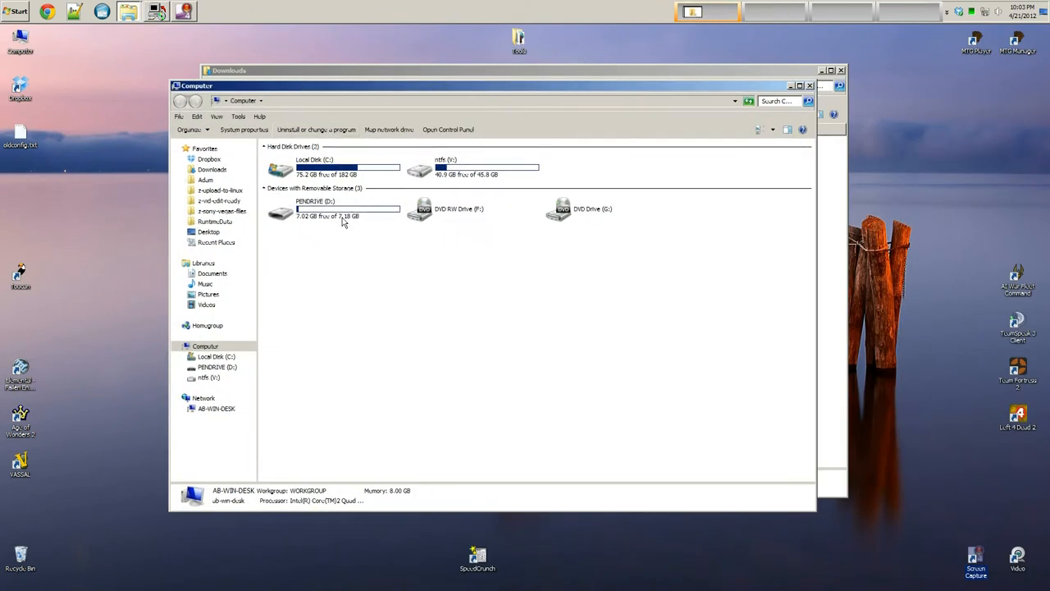
- Select PENDRIVE (D:) in Computer to see 7.02 GB free of 7.18 GB
left_click(332, 208)
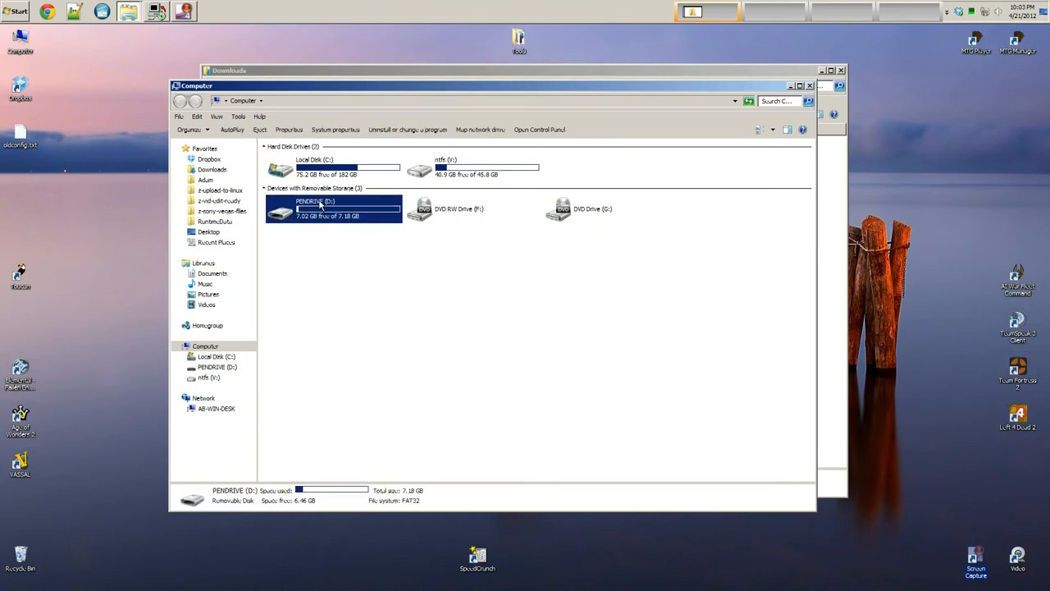
mouse_move(353, 204)
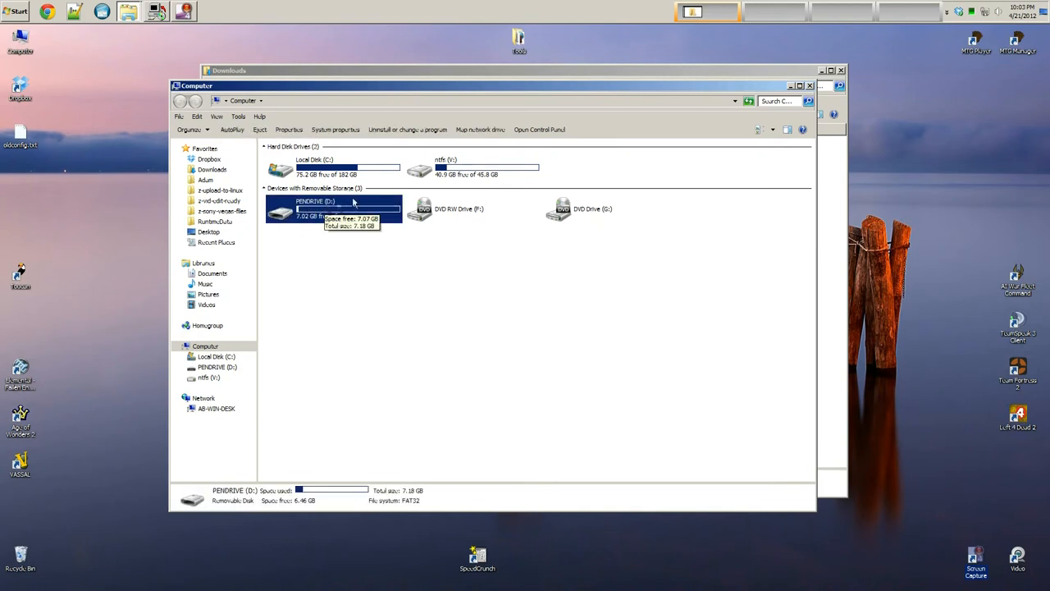
mouse_move(328, 215)
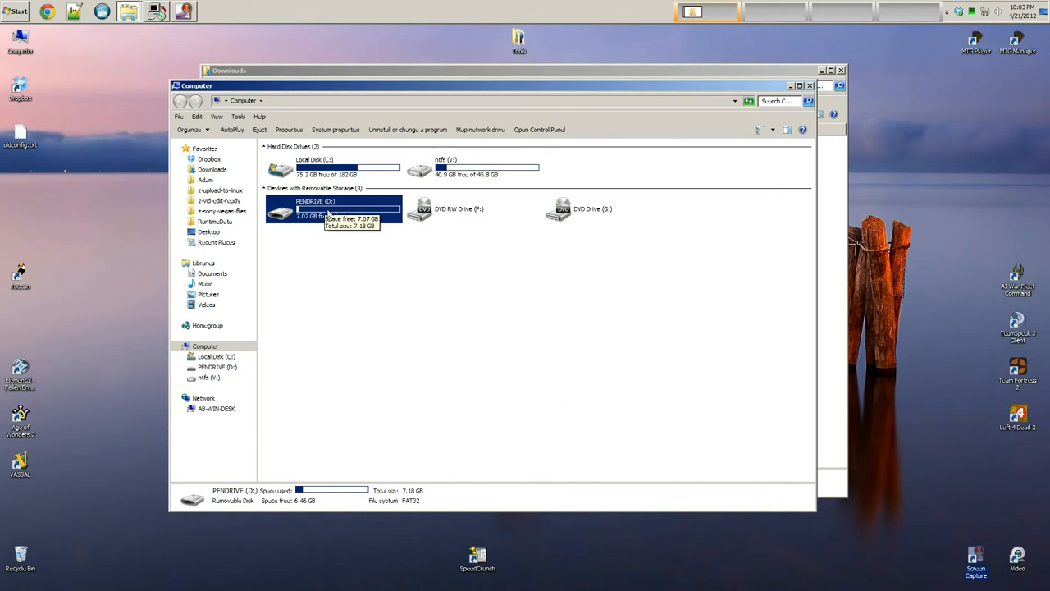
mouse_move(326, 109)
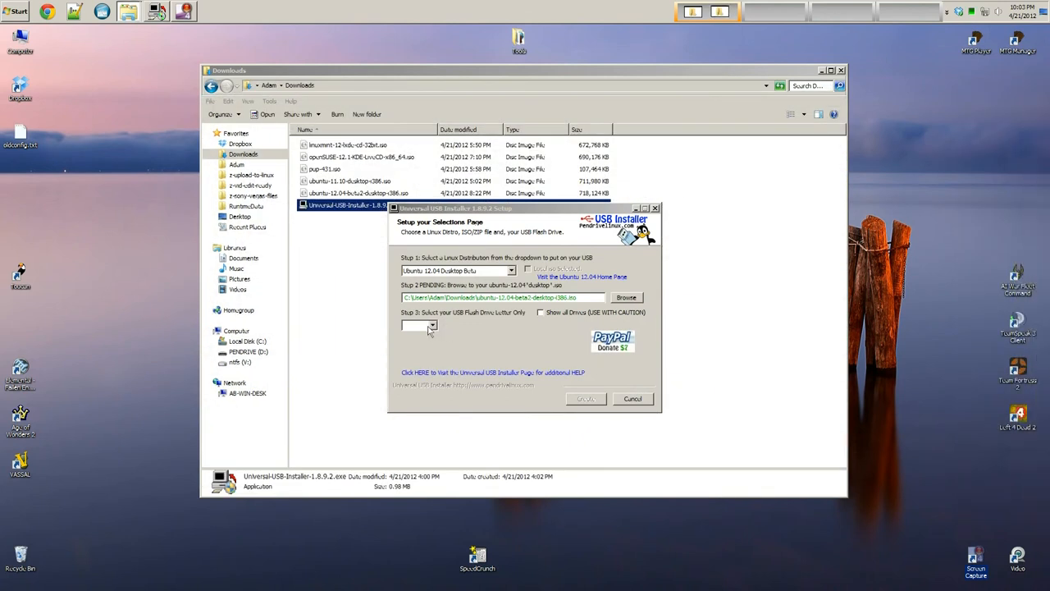
- Choose D:\ as the target drive and drag the persistent file slider to 4089 MB
left_click(430, 327)
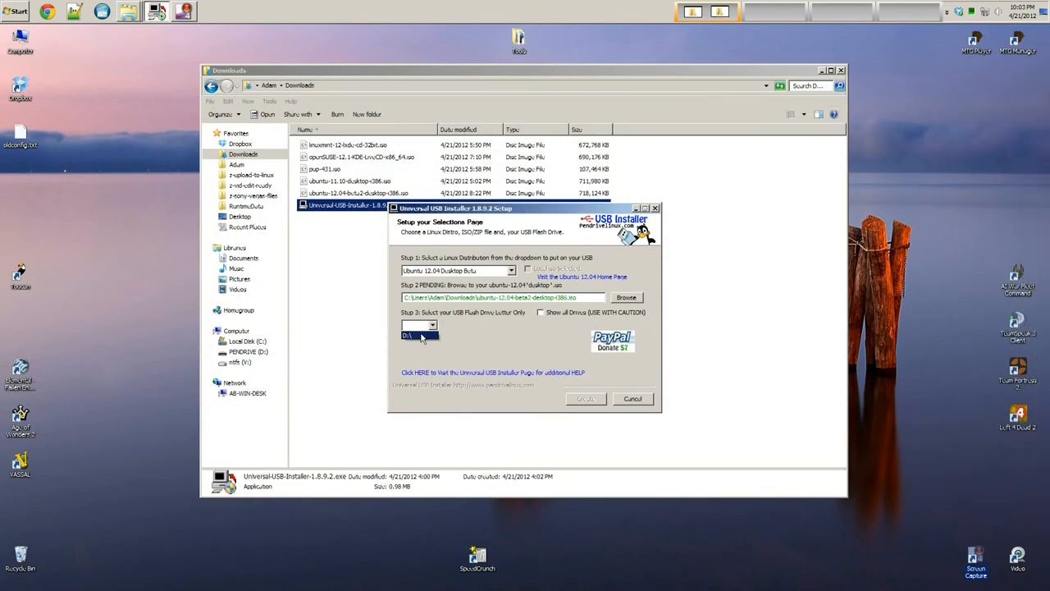
left_click(430, 325)
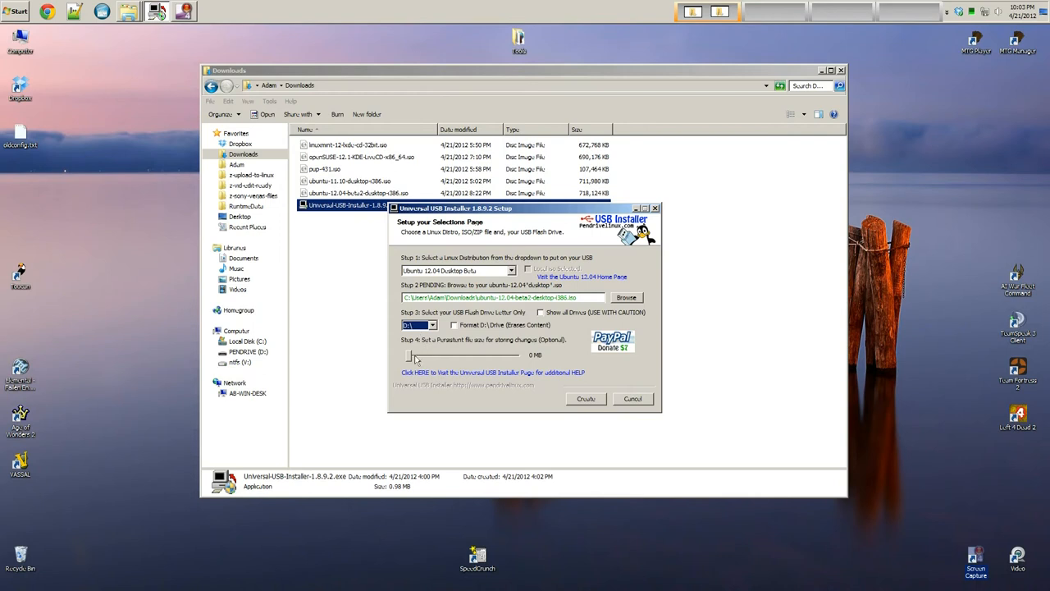
left_click_drag(410, 354, 427, 355)
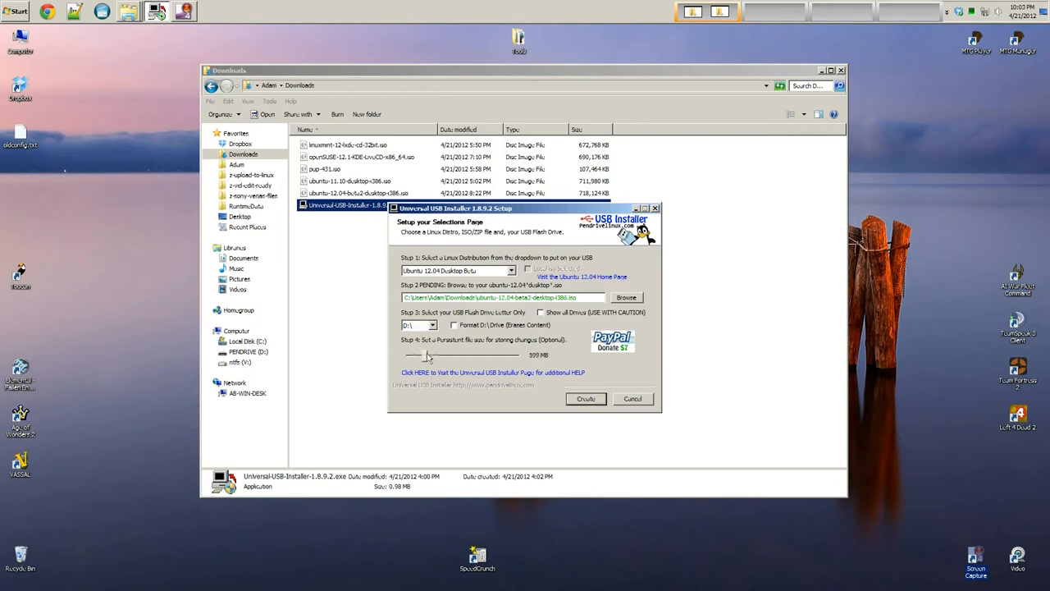
left_click_drag(425, 354, 465, 354)
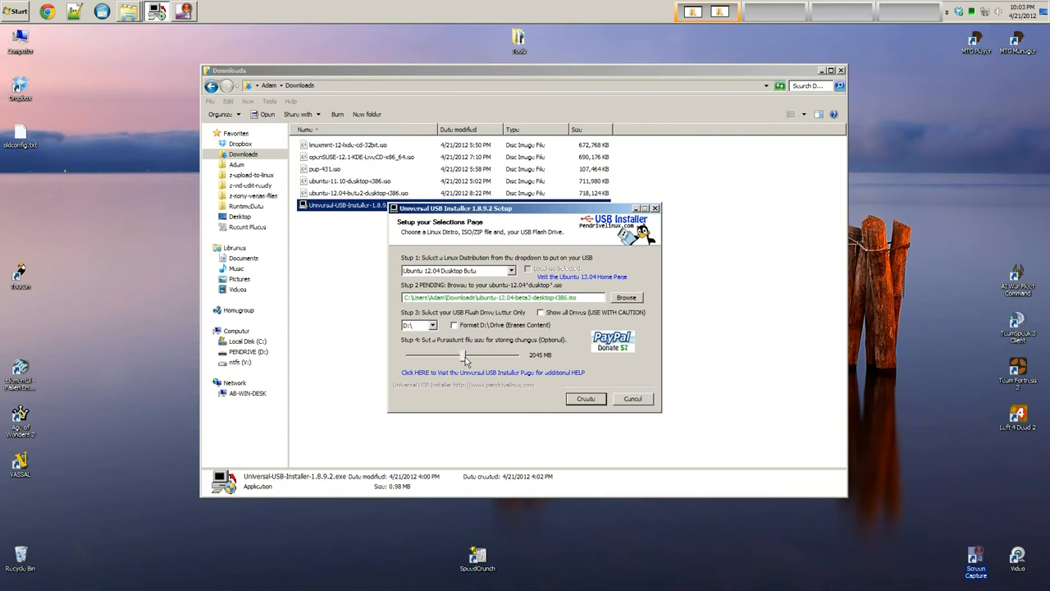
left_click_drag(466, 355, 515, 354)
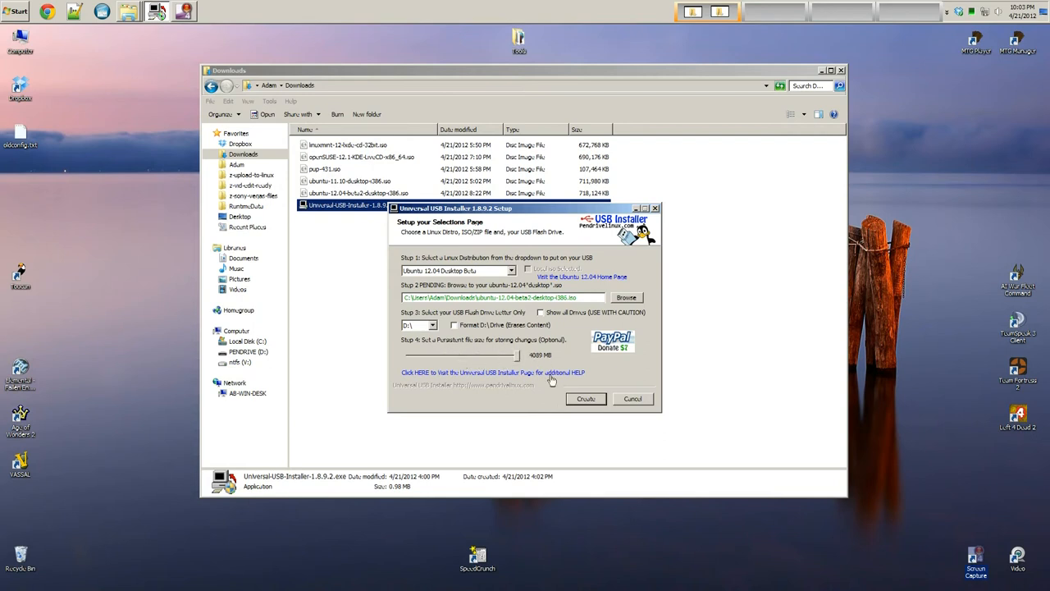
mouse_move(585, 398)
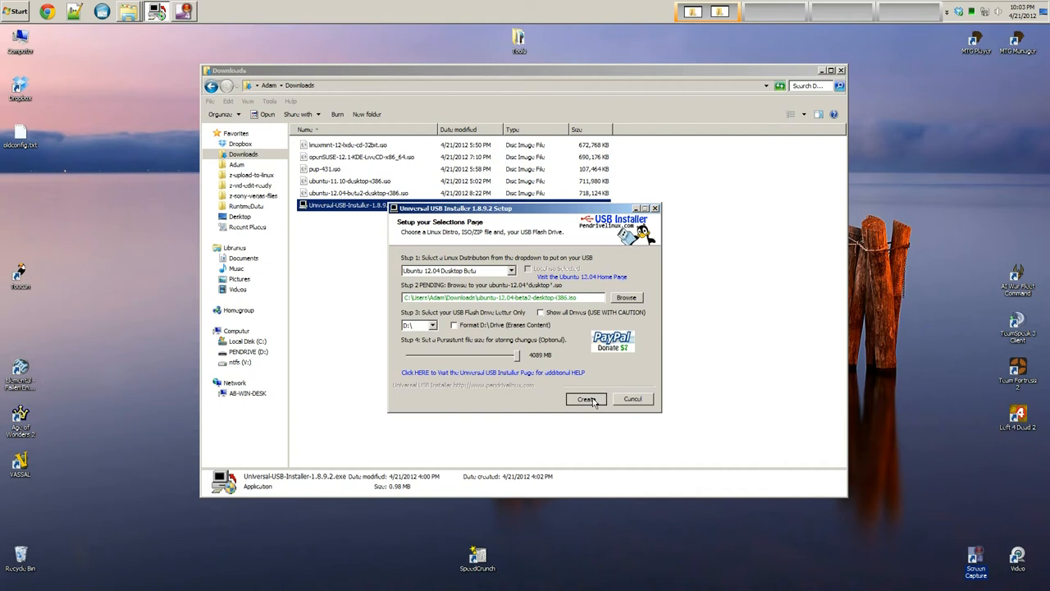
- Click Create and confirm overwriting drive D: to begin installing Ubuntu
left_click(586, 398)
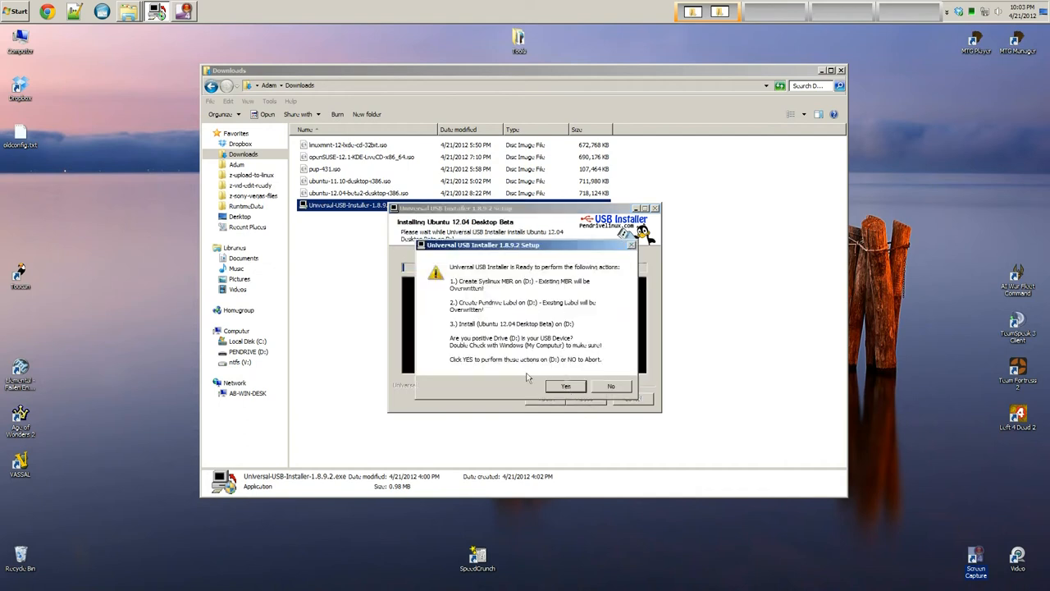
mouse_move(515, 403)
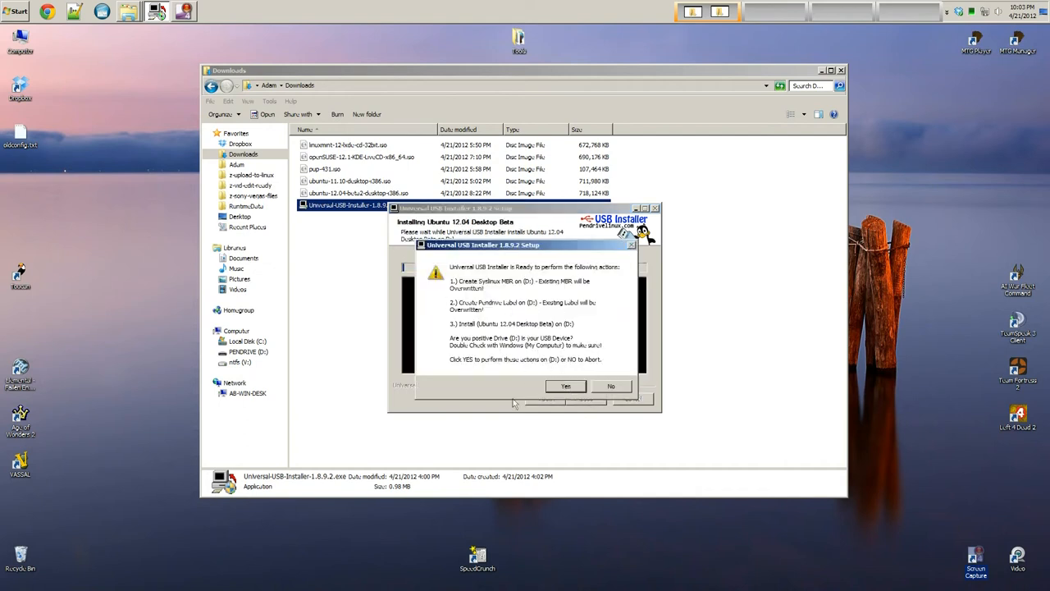
left_click(565, 386)
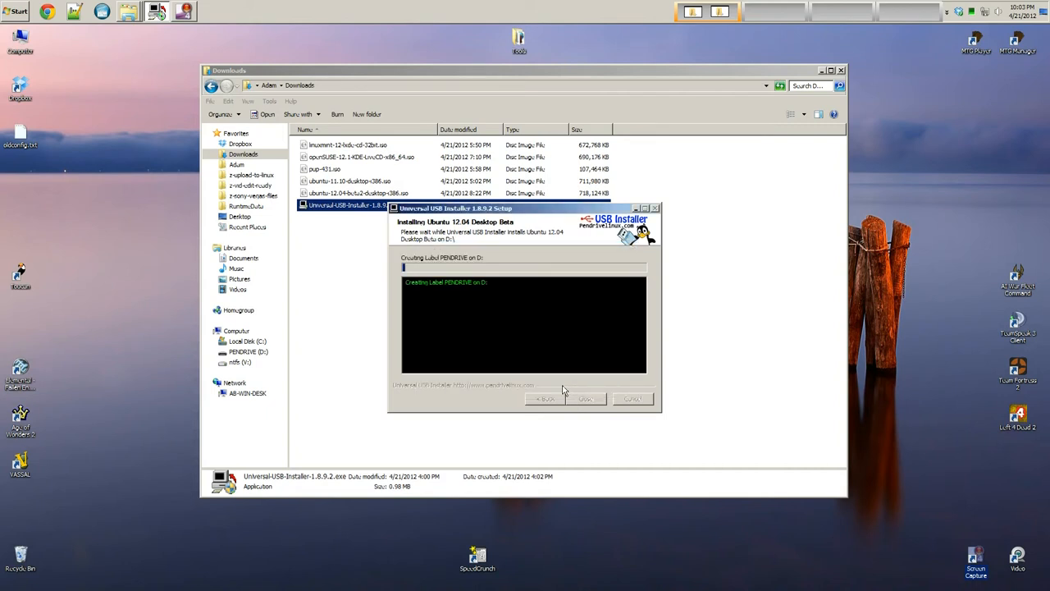
left_click(585, 399)
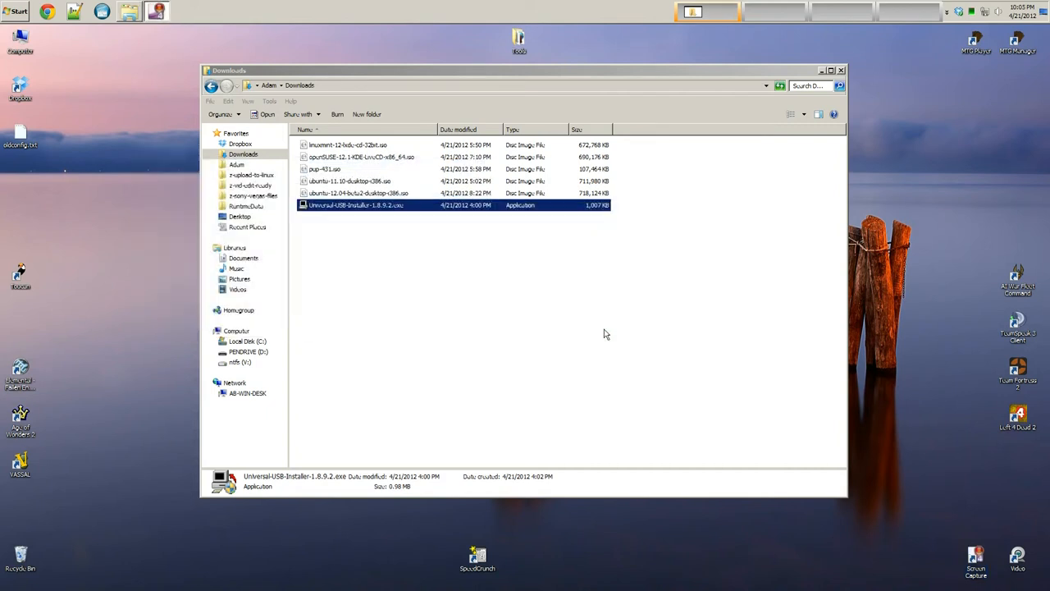